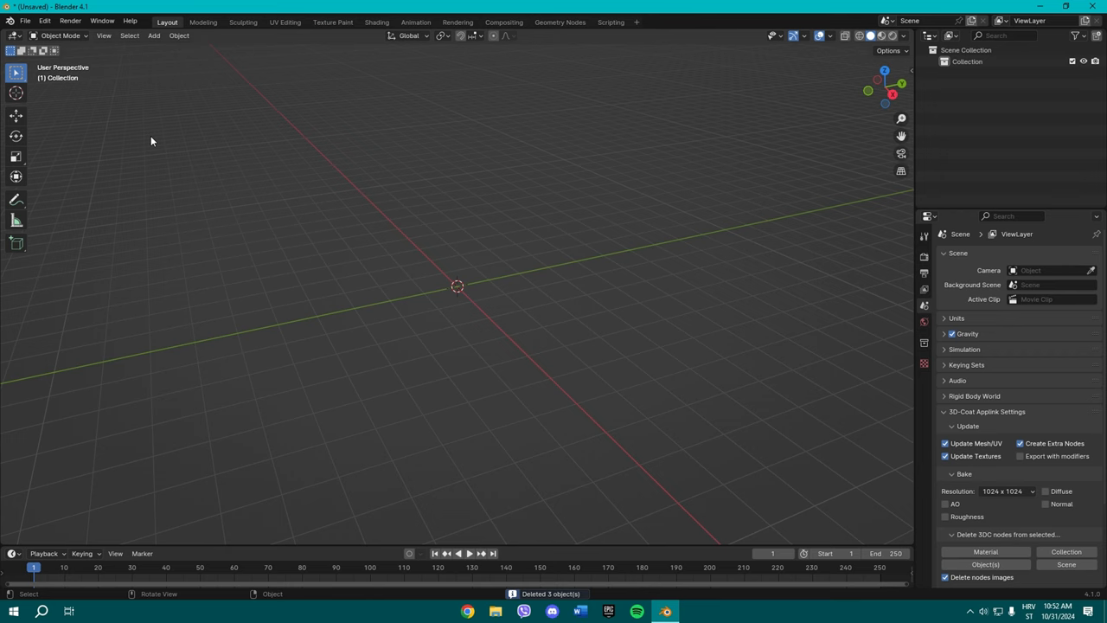
Step: Add a cube mesh at the origin from the Add > Mesh menu
left_click(154, 35)
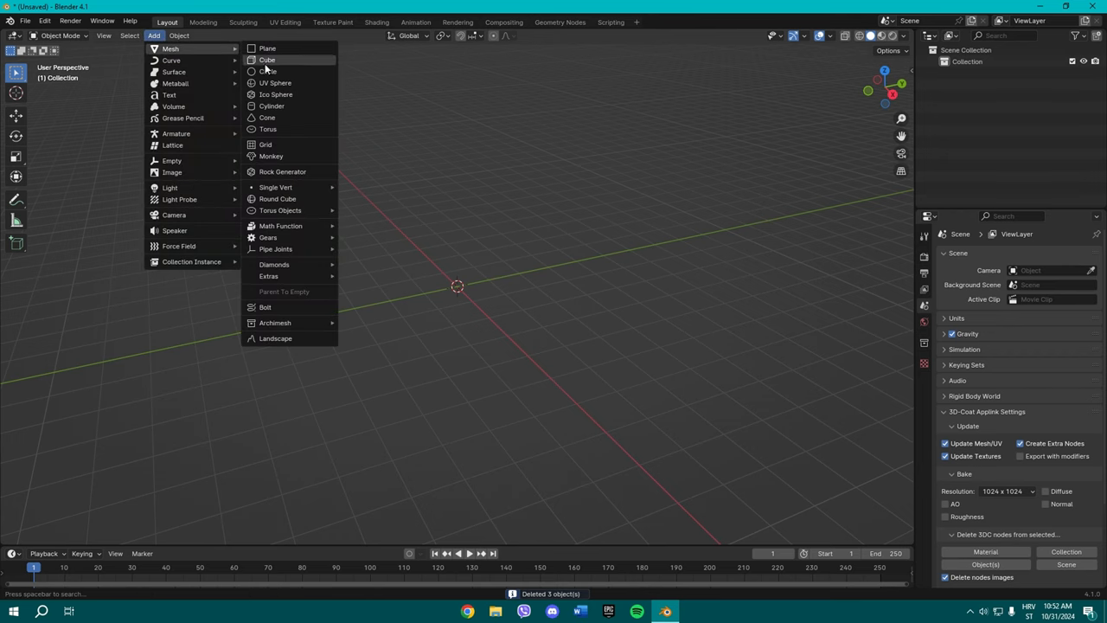
left_click(267, 59)
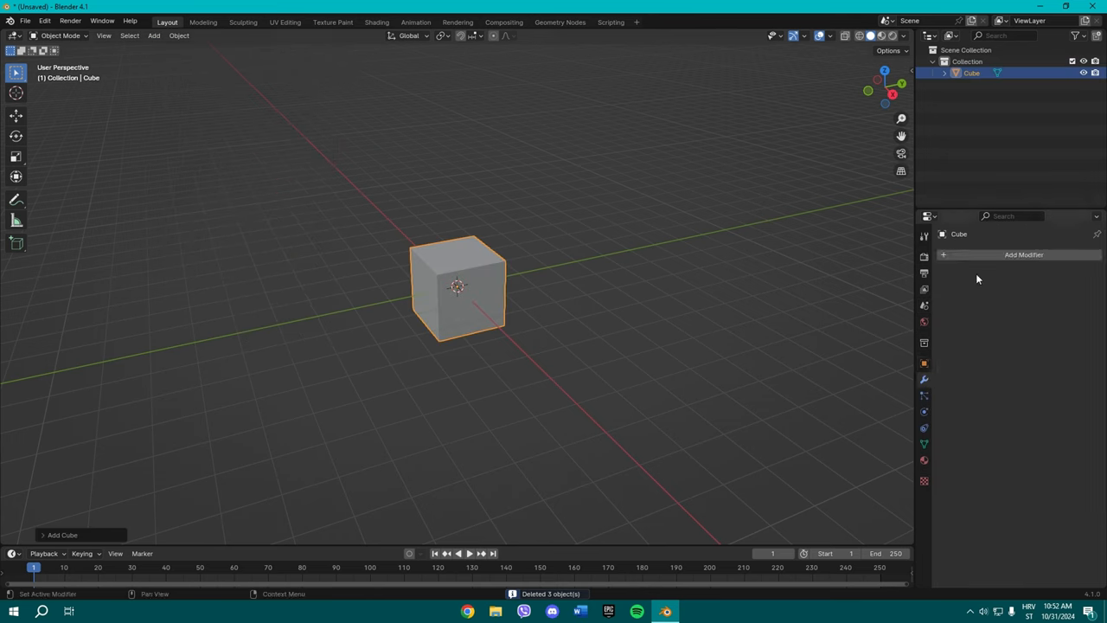
Step: Give the cube a Bevel modifier with 0.2 m amount and 3 segments, and shade it smooth
left_click(1023, 254)
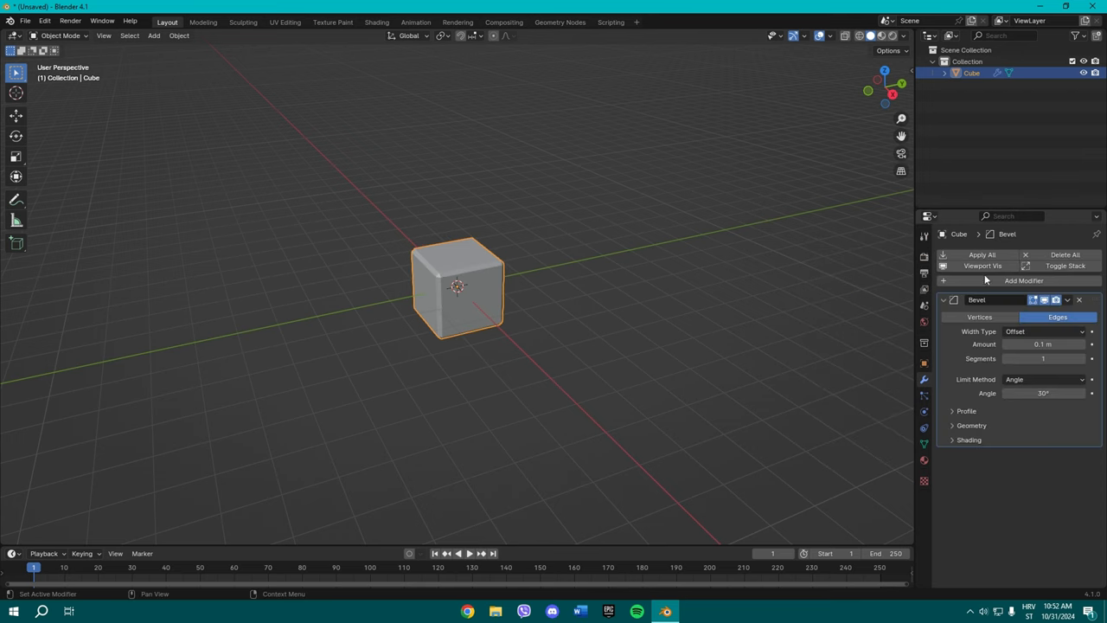
double_click(1042, 343)
type("2")
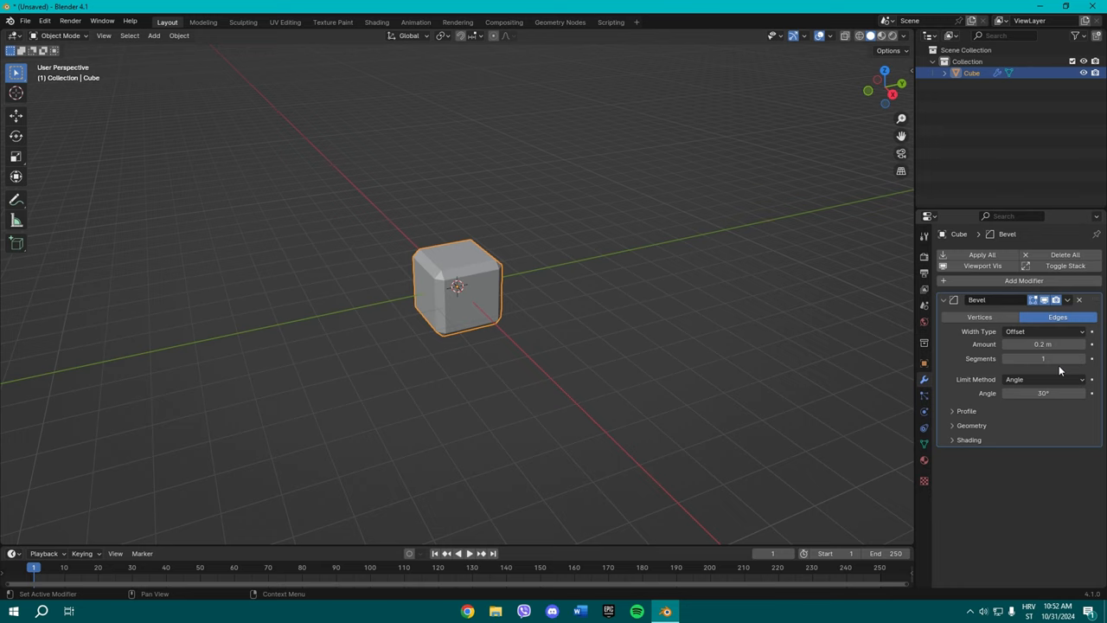
left_click(1042, 358)
type("3")
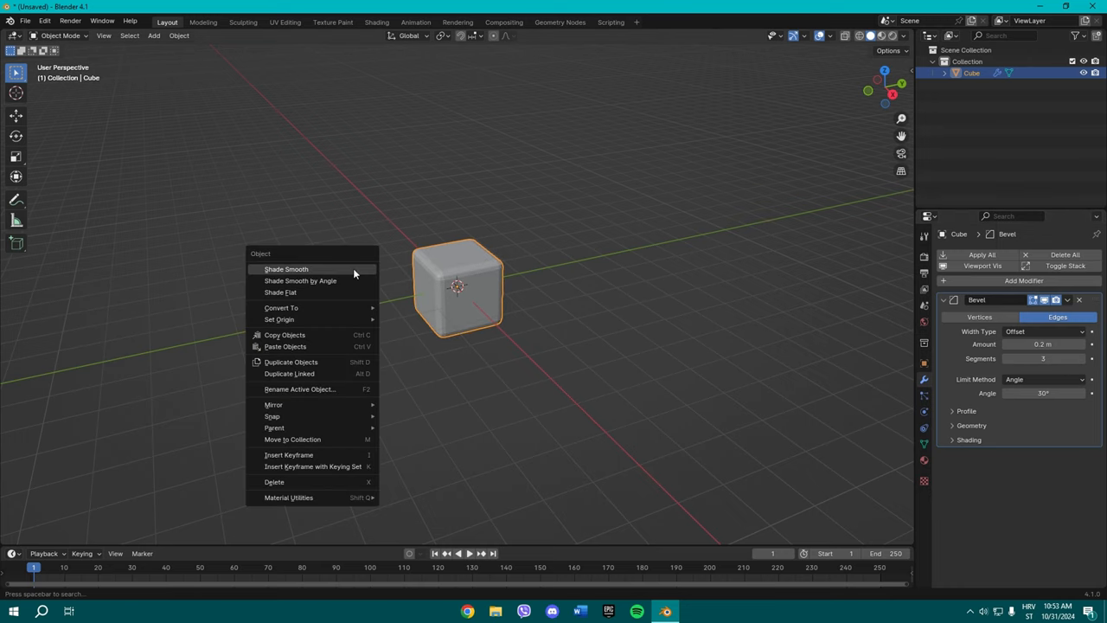
left_click(286, 269)
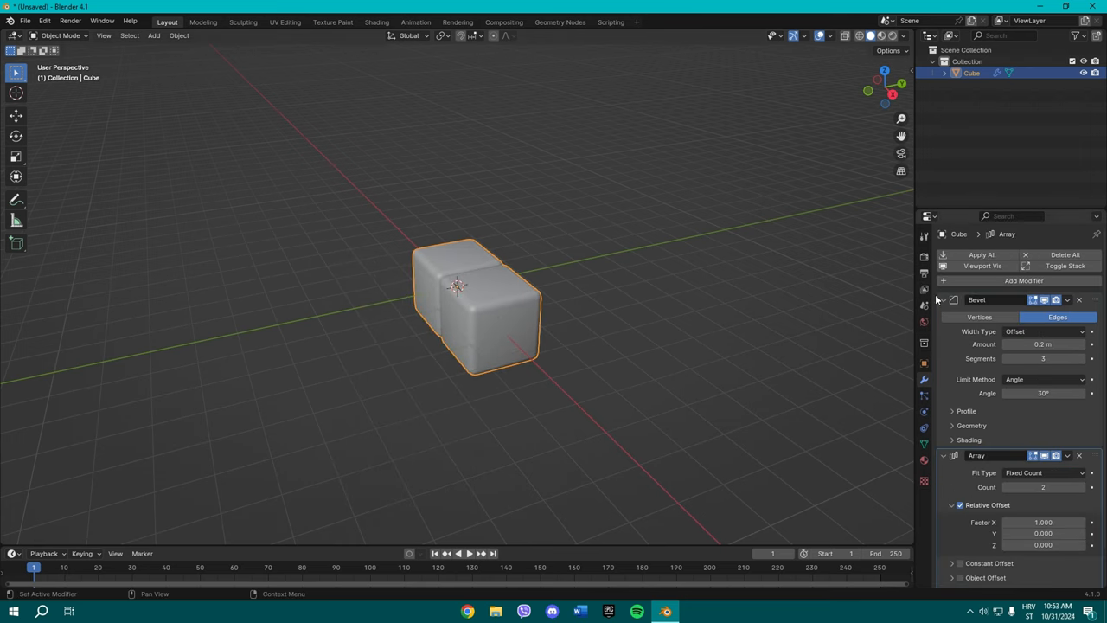
Step: Add a second Array modifier with relative offset X 0 and Y 1
left_click(944, 300)
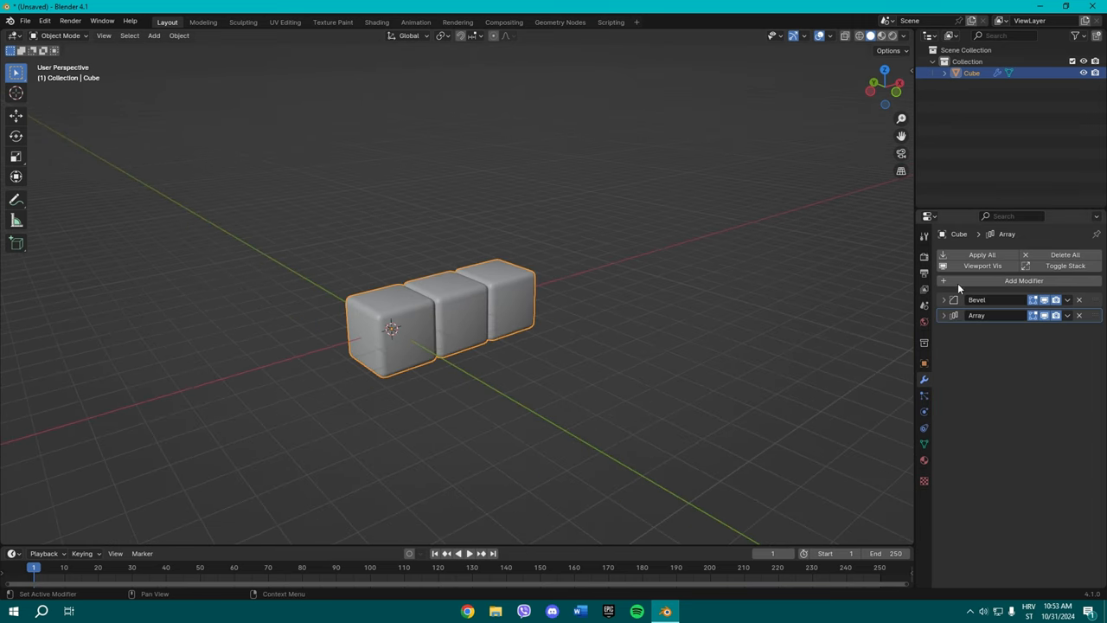
left_click(1023, 280)
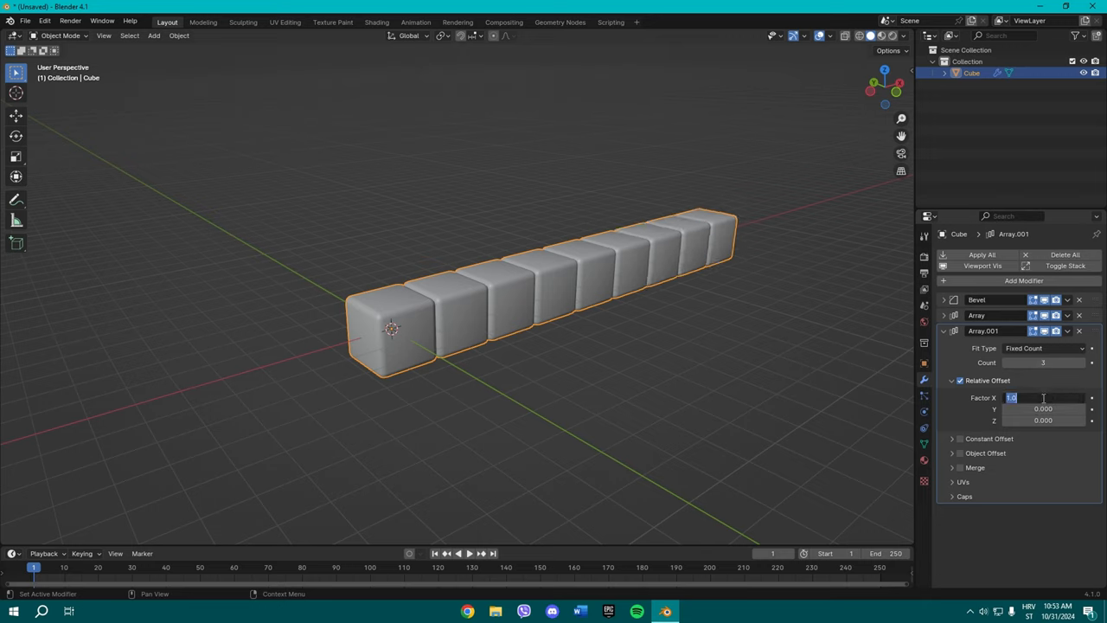
type("0.000")
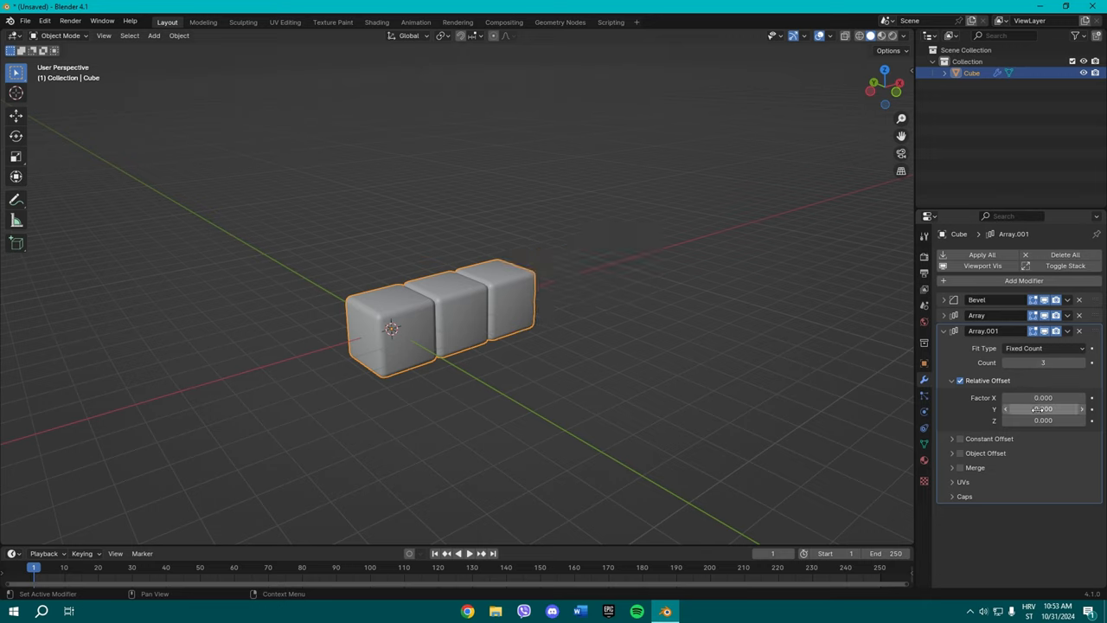
left_click(1042, 408)
type("1.000")
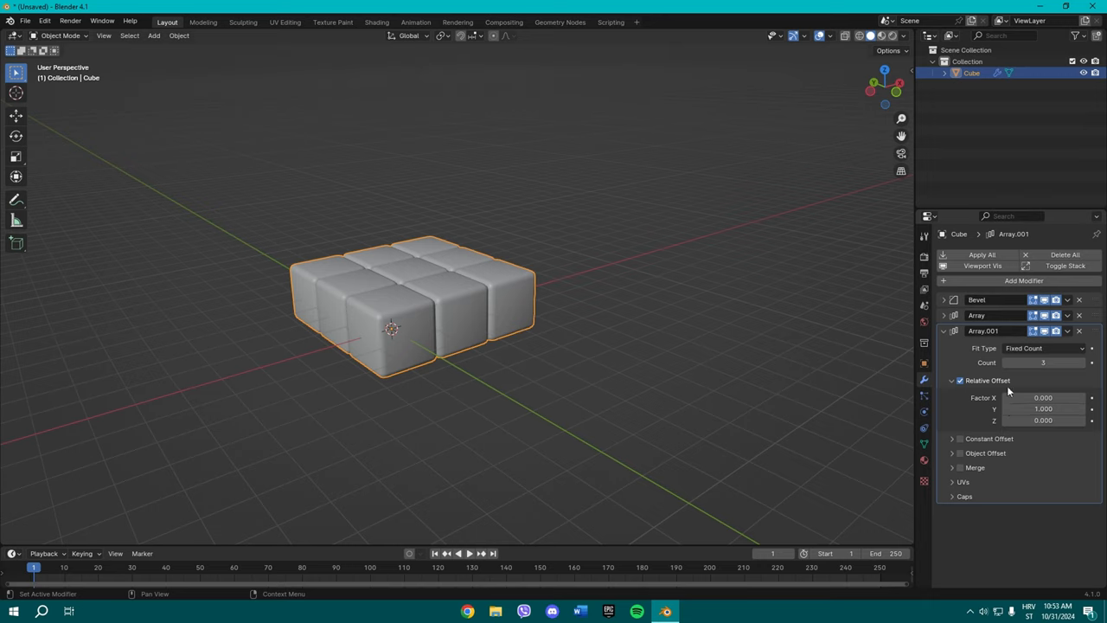
left_click(944, 330)
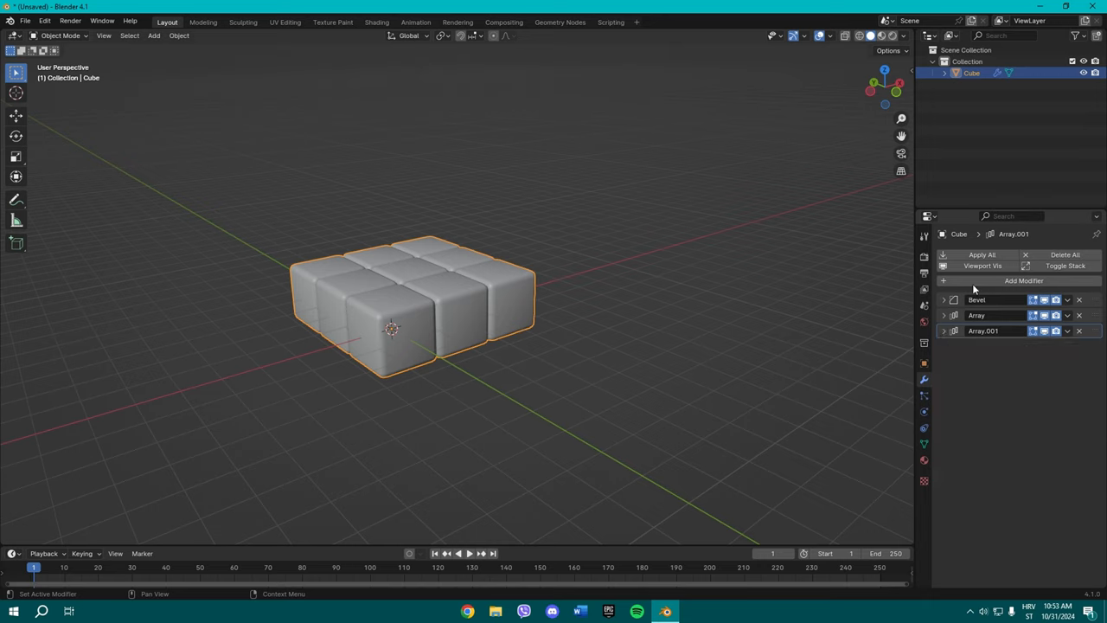
Step: Add a third Array modifier with offset X 0 and Z 1, then apply all modifiers
left_click(1024, 280)
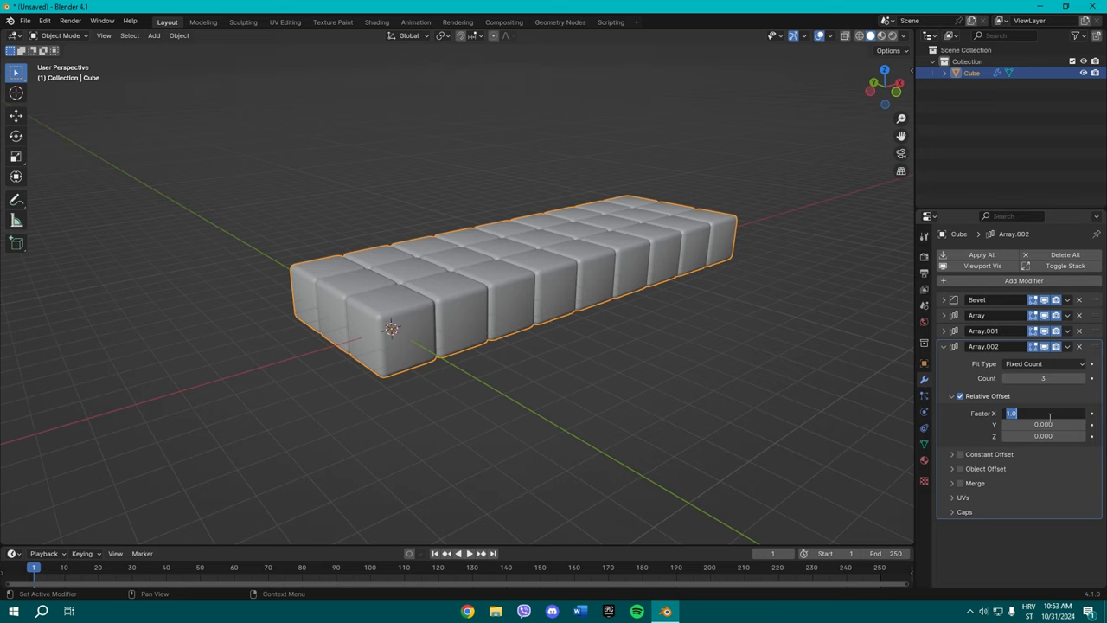
type("0.000")
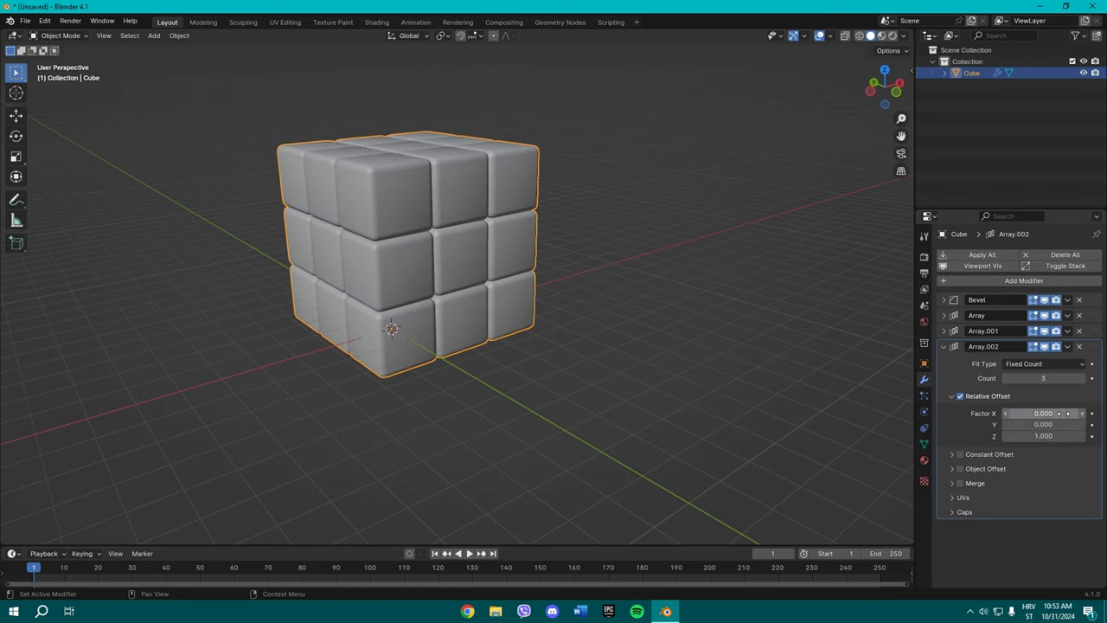
left_click(943, 346)
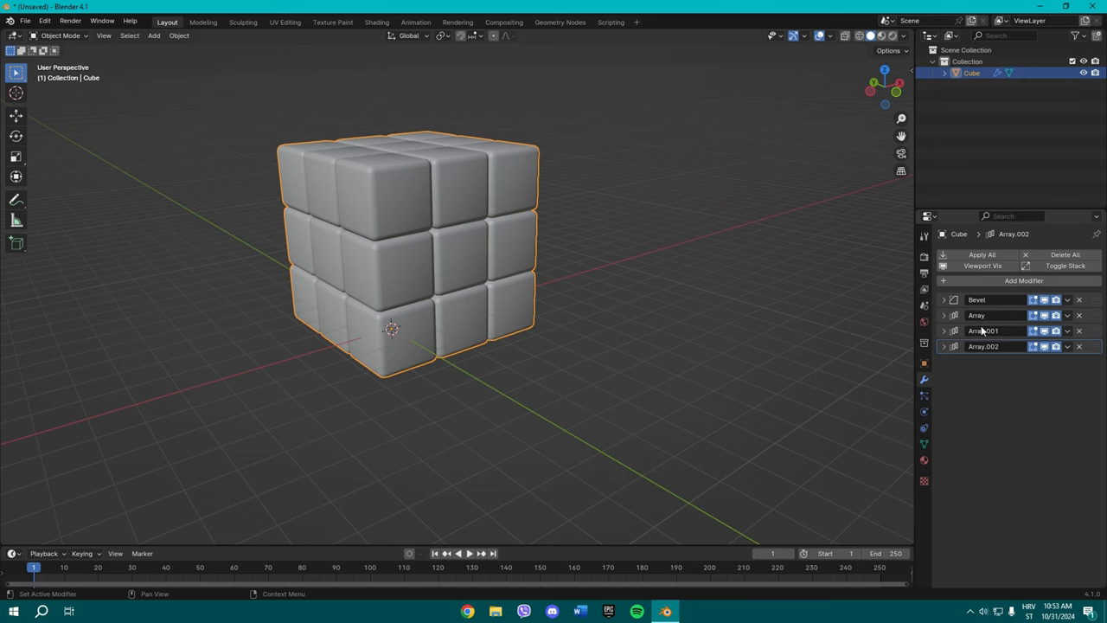
mouse_move(996, 322)
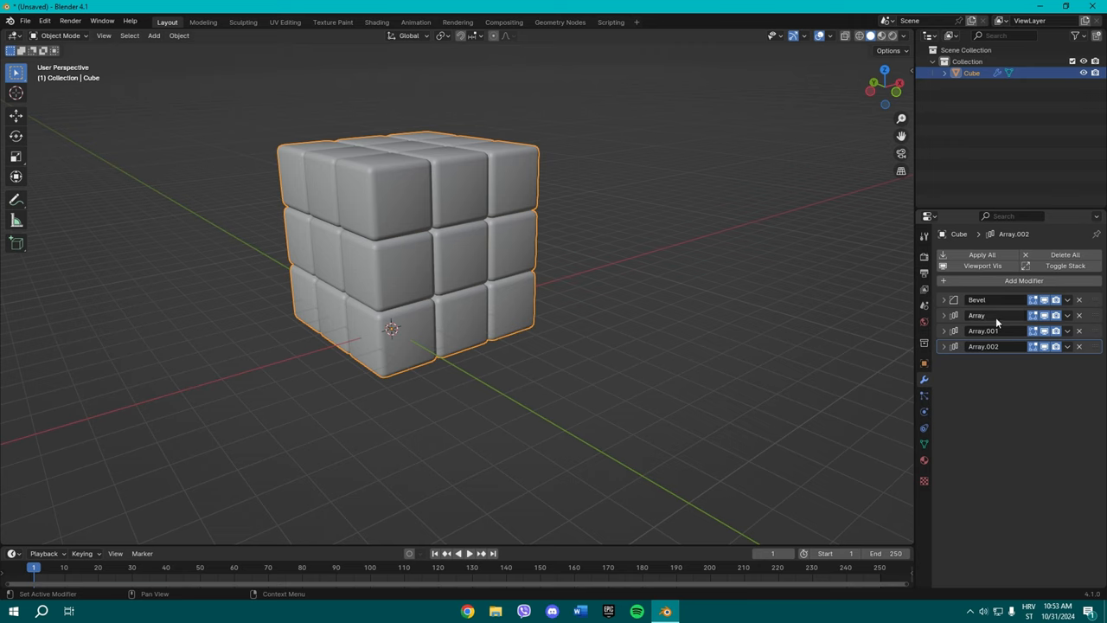
mouse_move(984, 259)
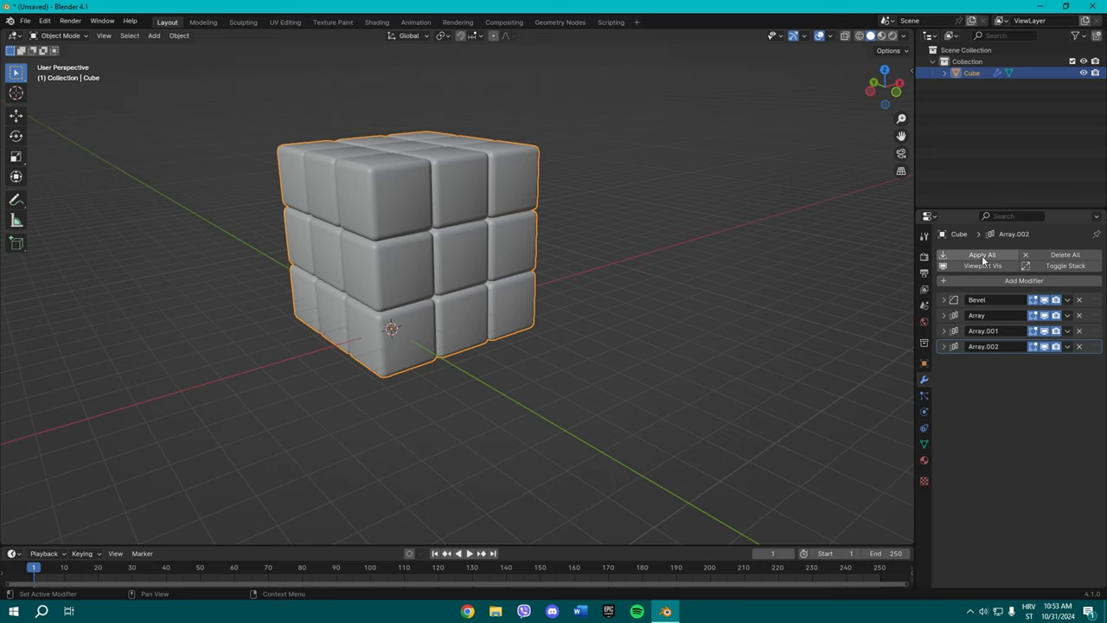
left_click(982, 254)
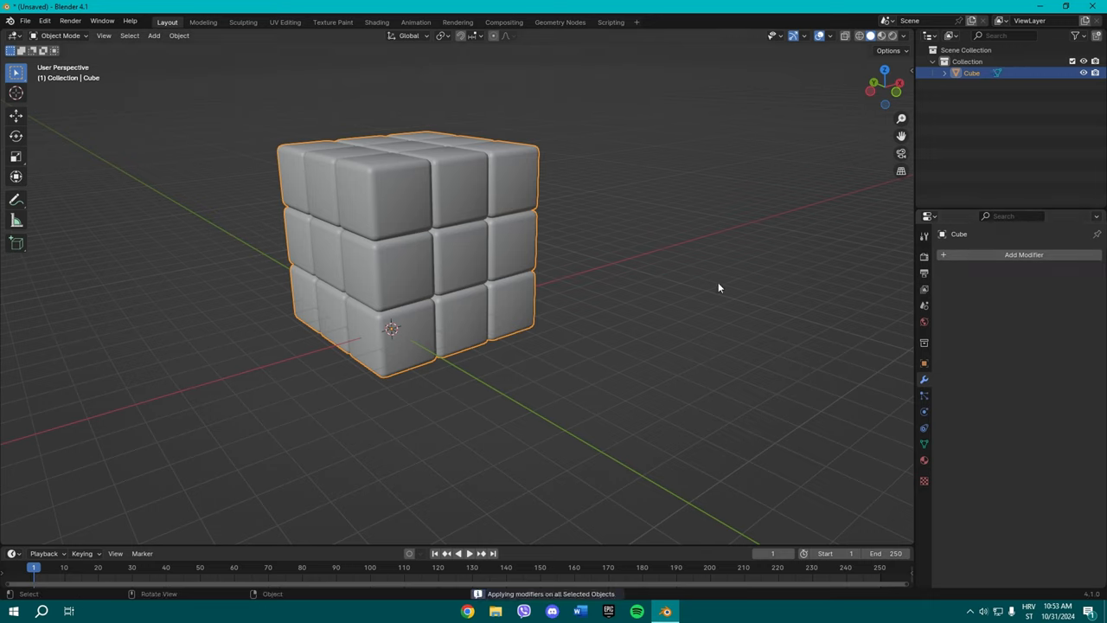
Step: Create a new black metallic material for the cube block and enter Edit Mode
left_click(923, 459)
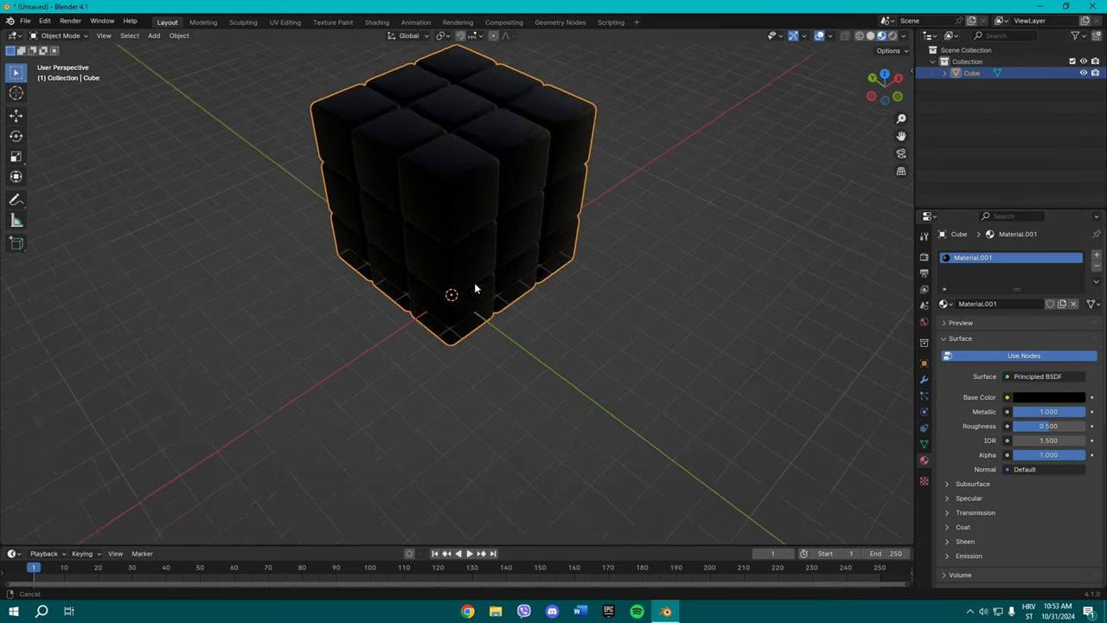
left_click_drag(473, 288, 456, 275)
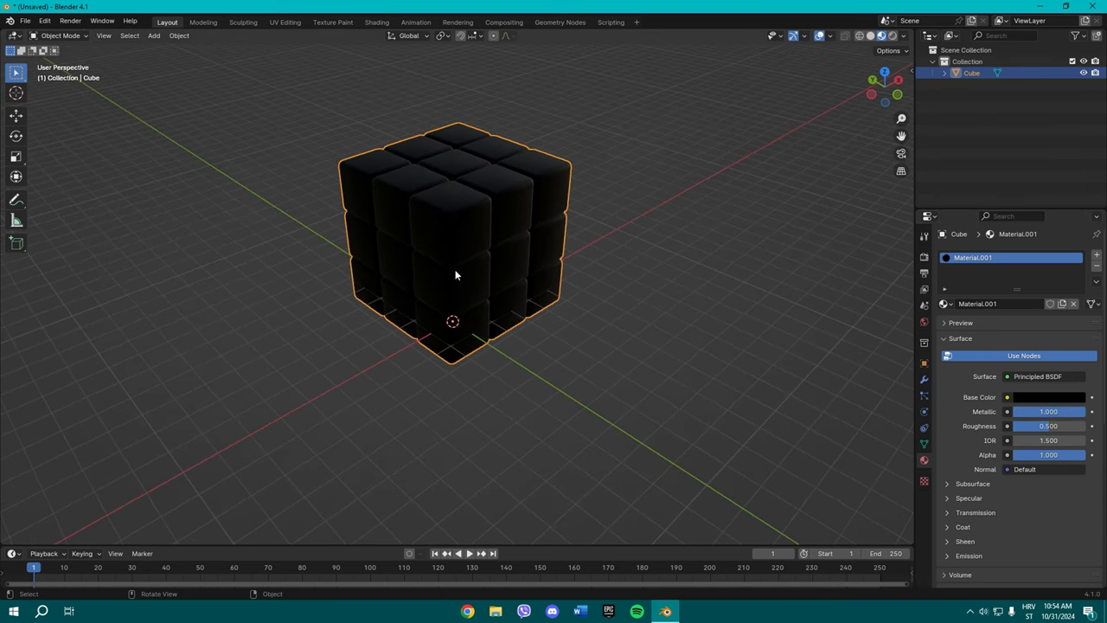
key("Tab")
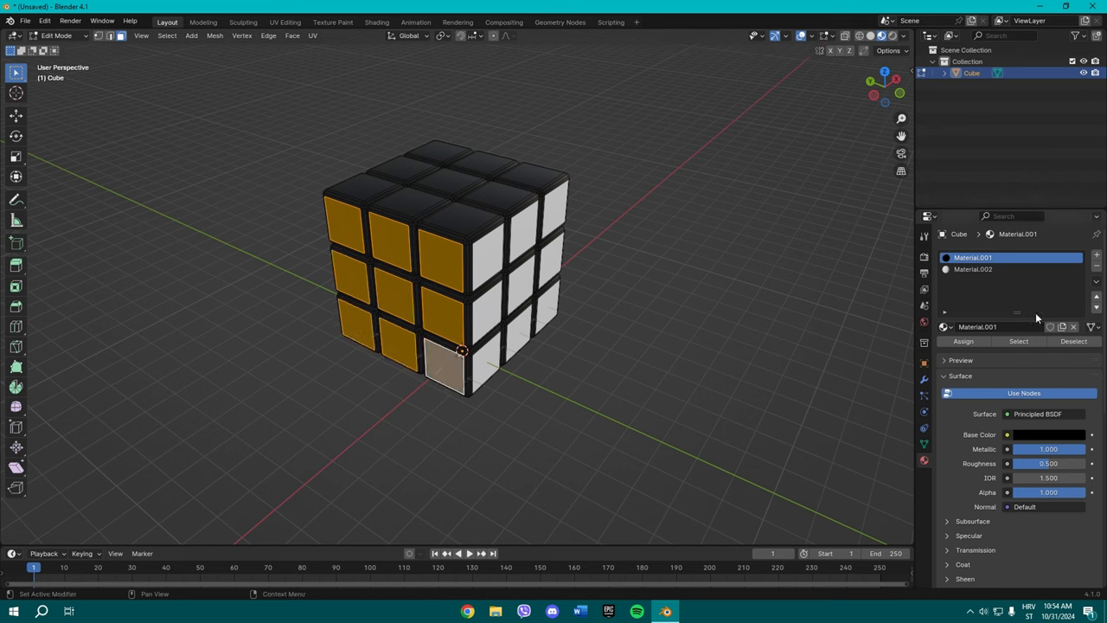
Step: Add another material slot and select a top sticker face for coloring
left_click(963, 341)
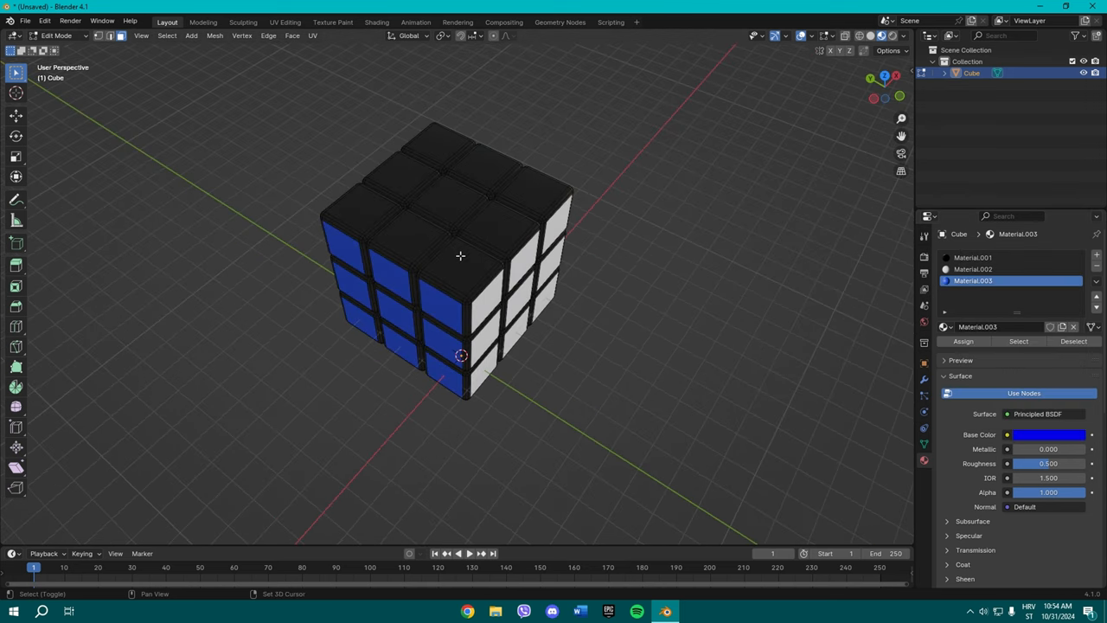
left_click(972, 257)
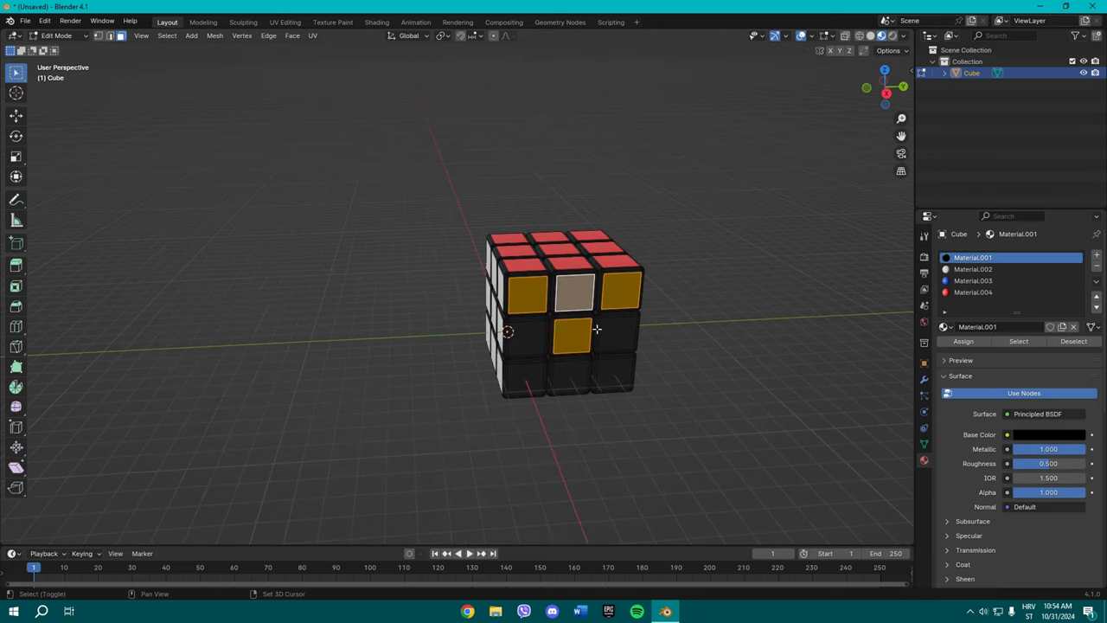
Step: Create a new material on selected front stickers and shift its base color toward yellow
left_click(962, 340)
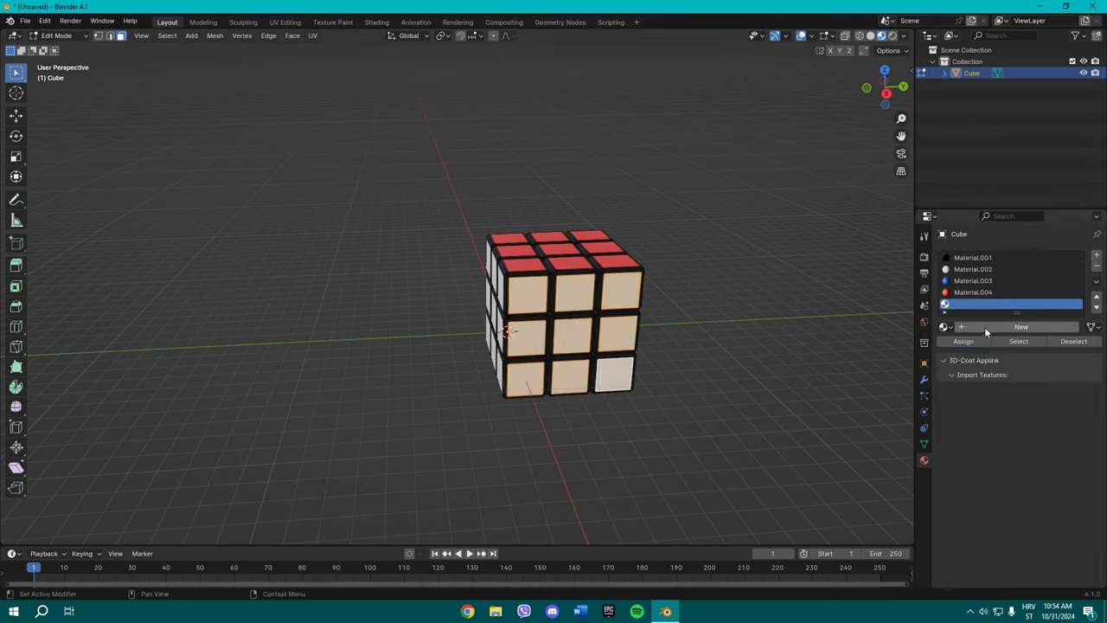
left_click(1020, 326)
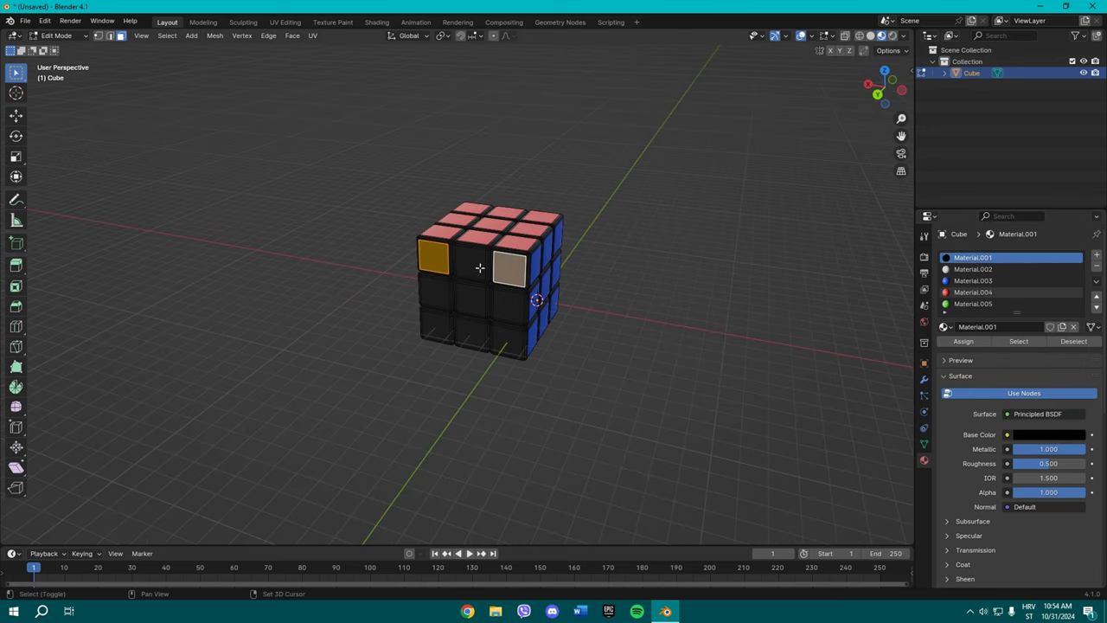
left_click(963, 340)
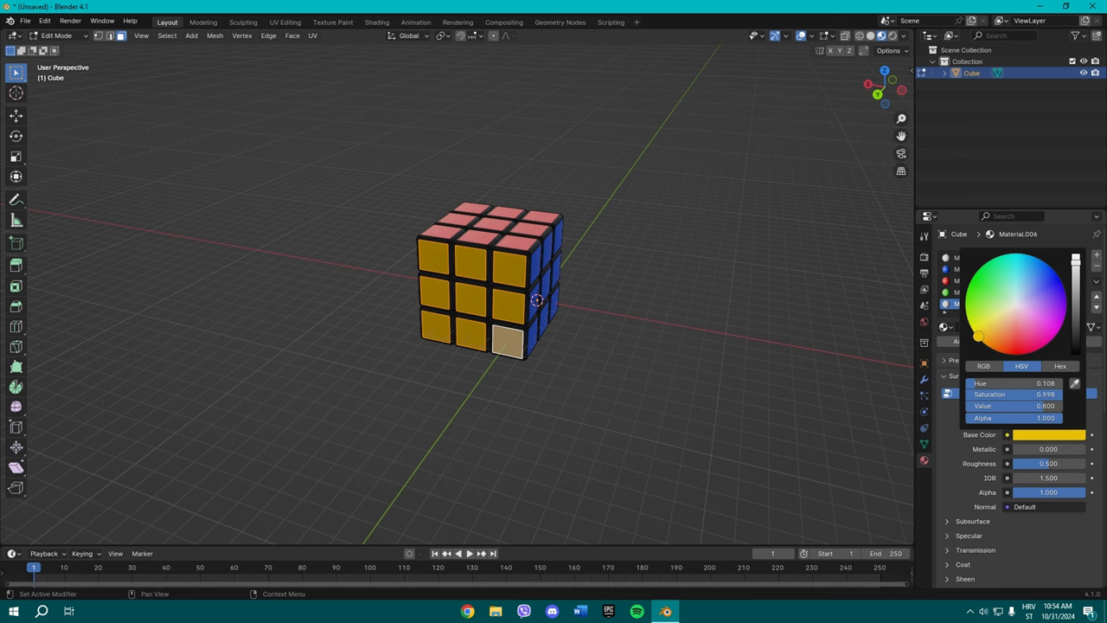
left_click_drag(977, 335, 970, 326)
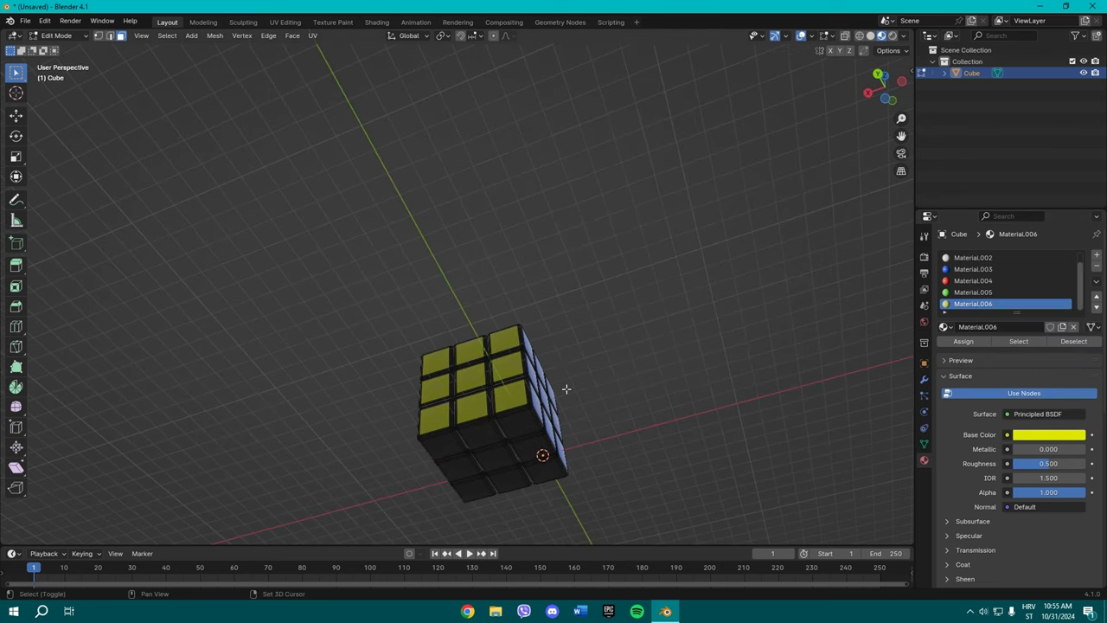
left_click(1049, 434)
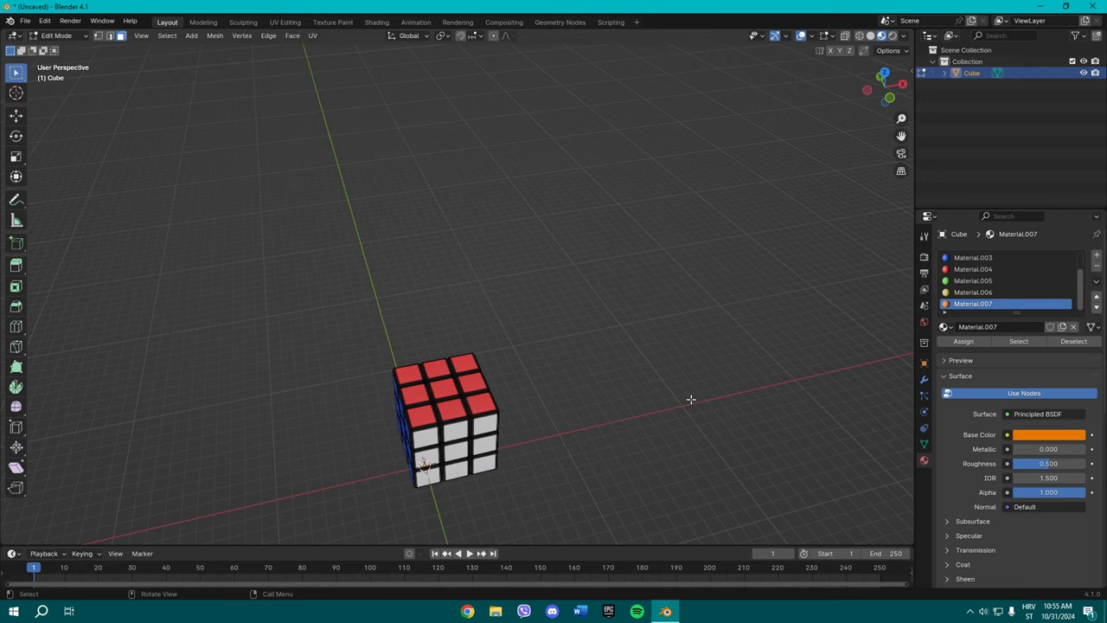
Step: Return to Object Mode to view the finished colored block
key("Tab")
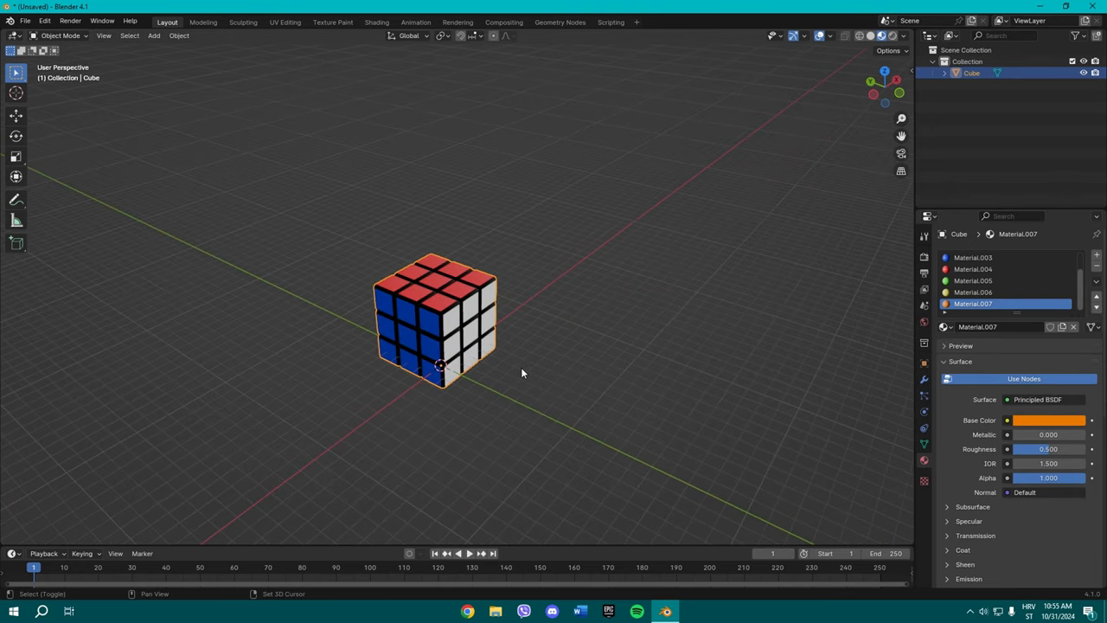